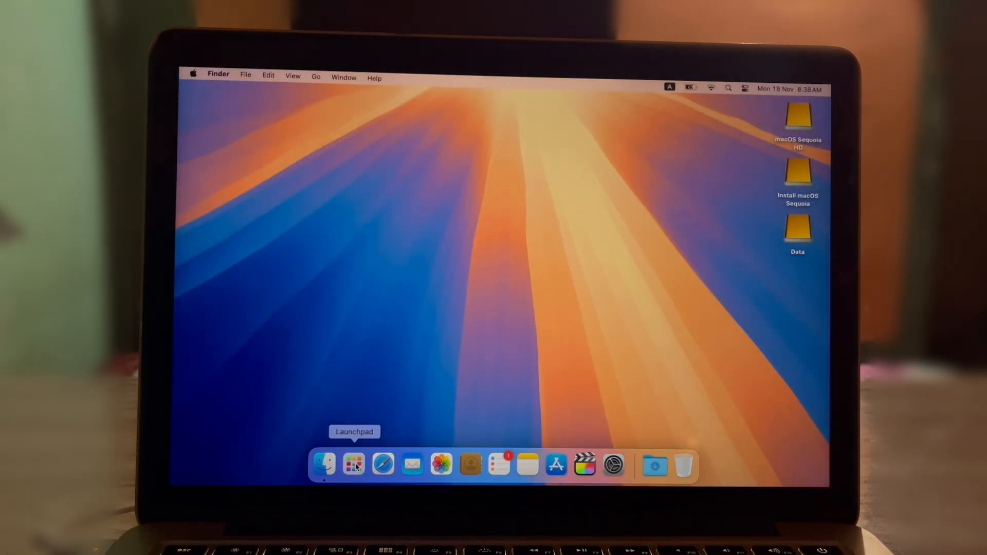
mouse_move(411, 387)
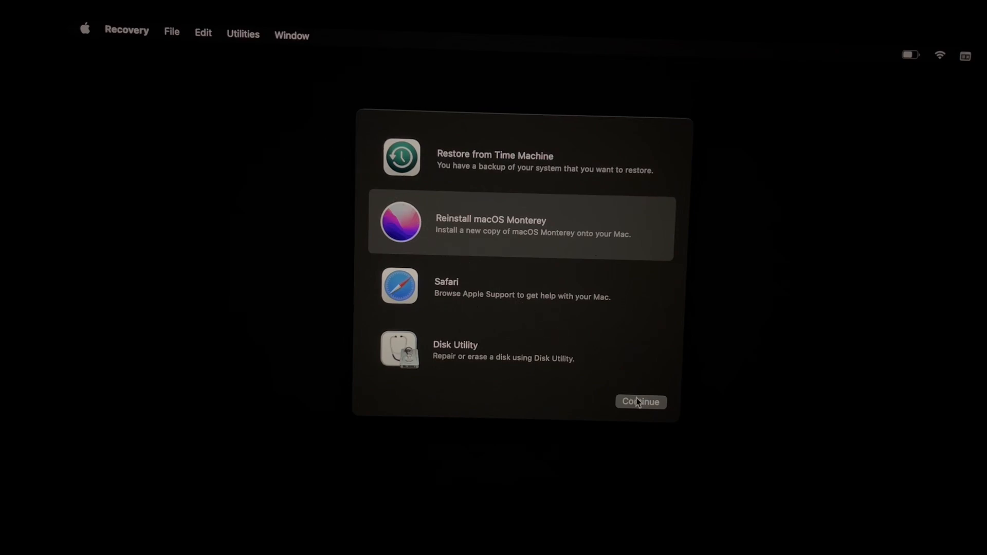
Check Software Update and the Macintosh HD volume in Disk Utility, then quit Disk Utility
left_click(641, 402)
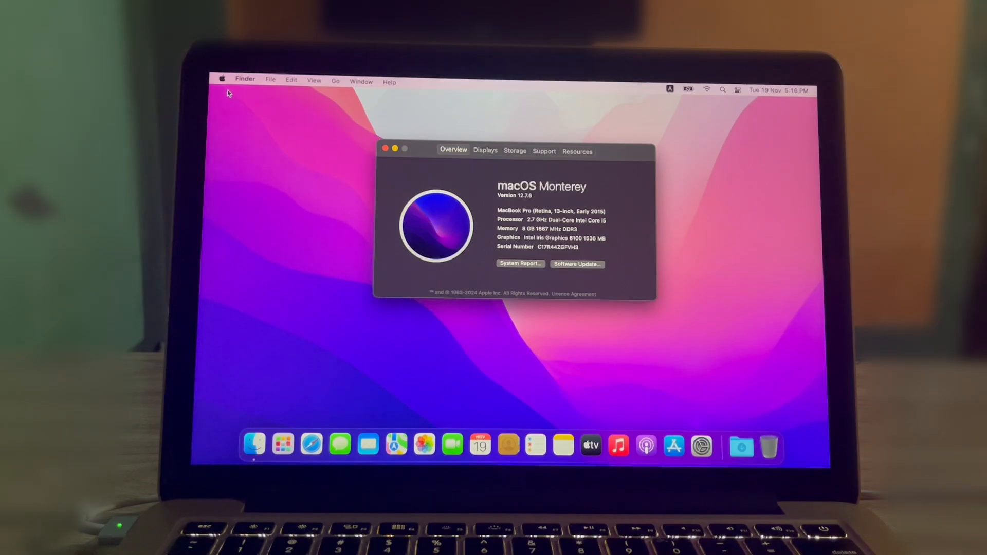
left_click(576, 264)
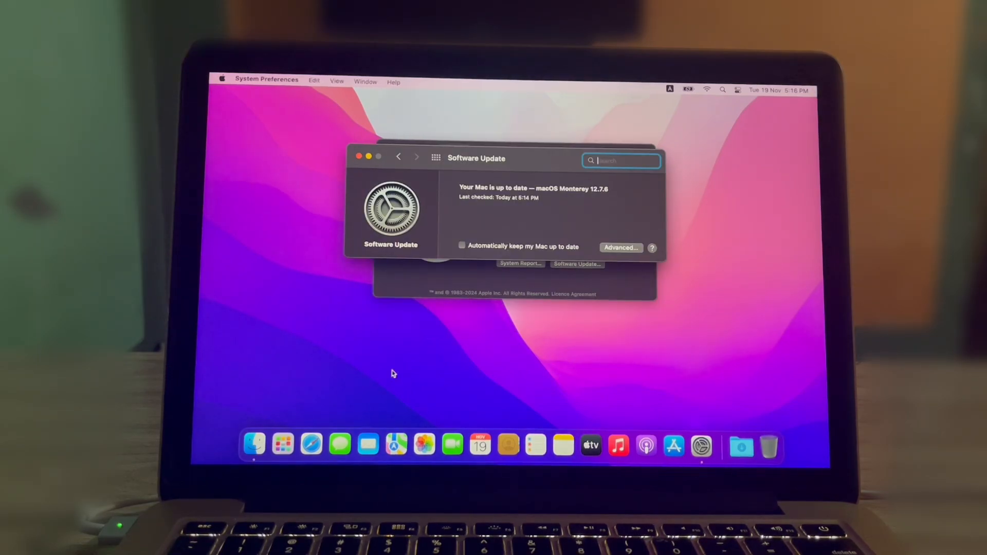
mouse_move(281, 444)
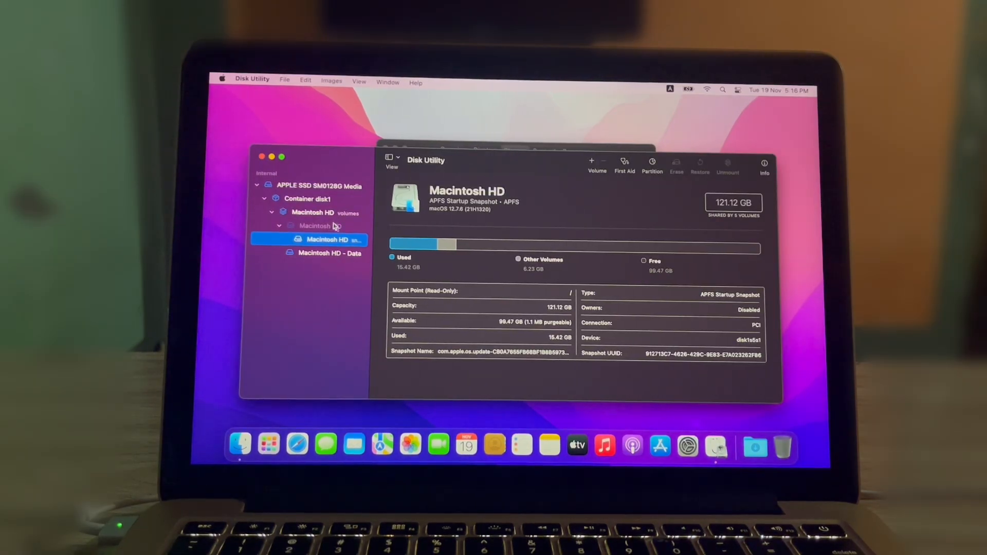
left_click(314, 226)
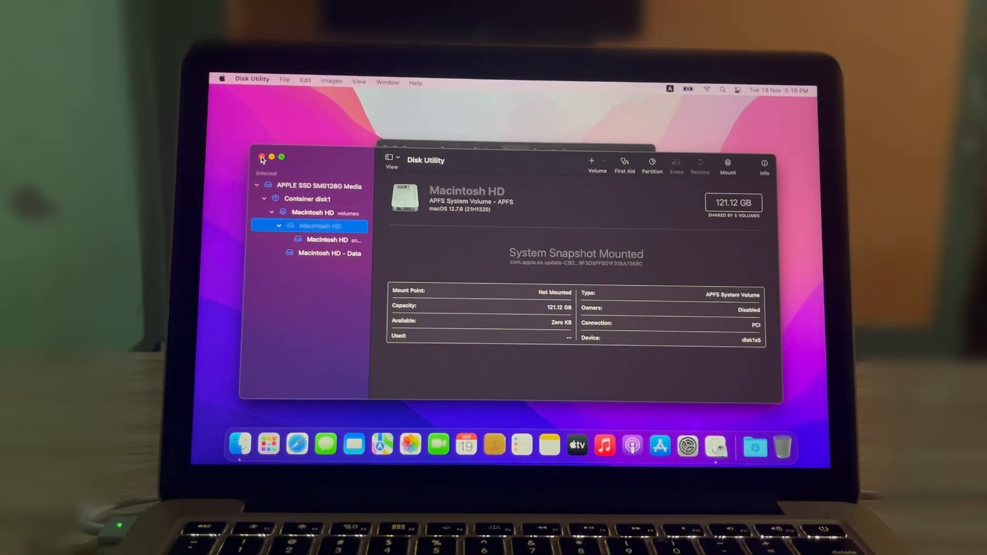
left_click(223, 78)
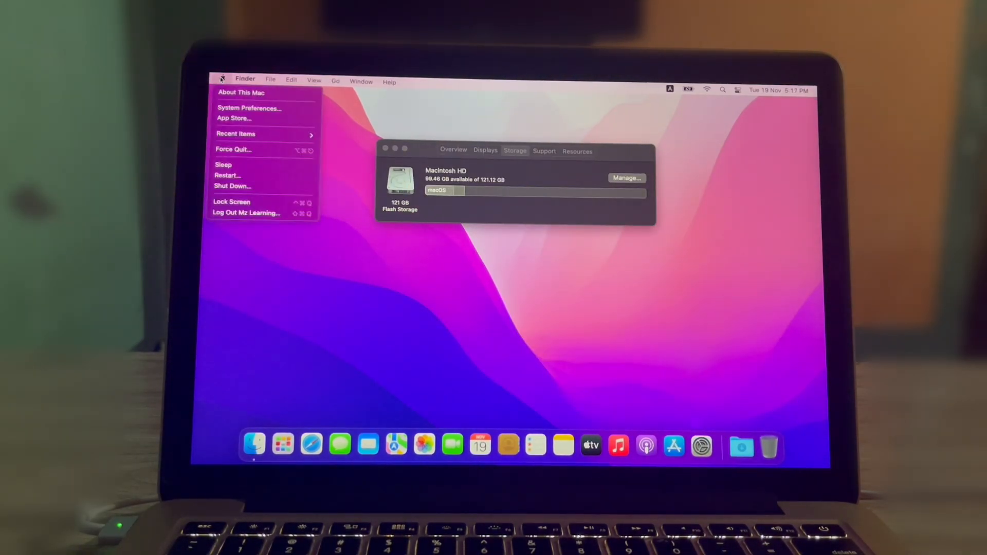
left_click(232, 186)
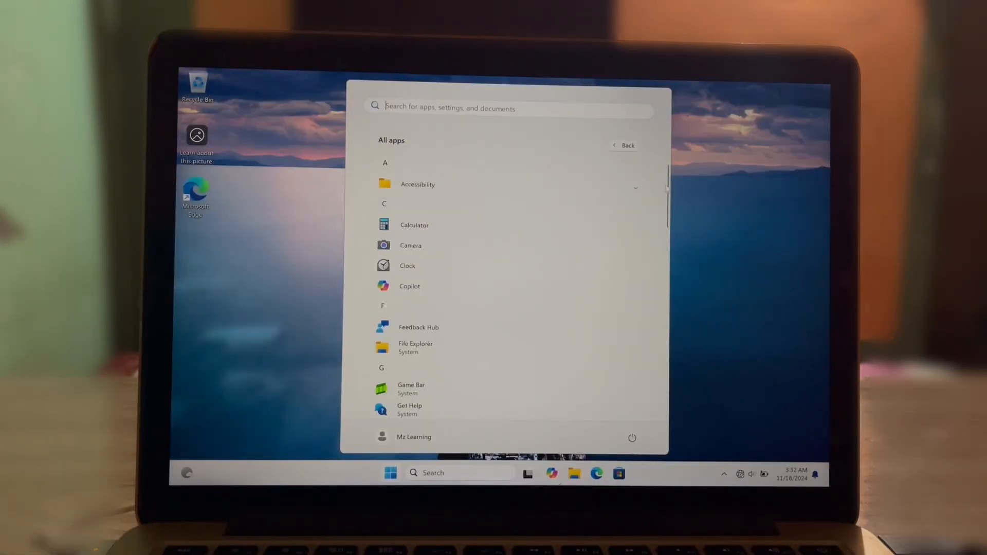
Scroll through the Start menu's All apps list from Accessibility to Xbox and back
scroll("down", 3)
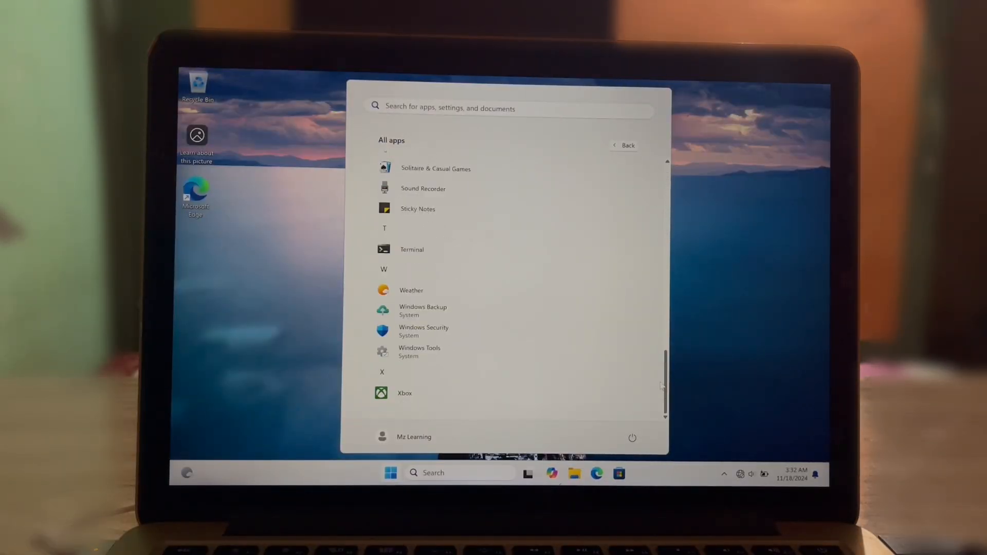
scroll("up", 3)
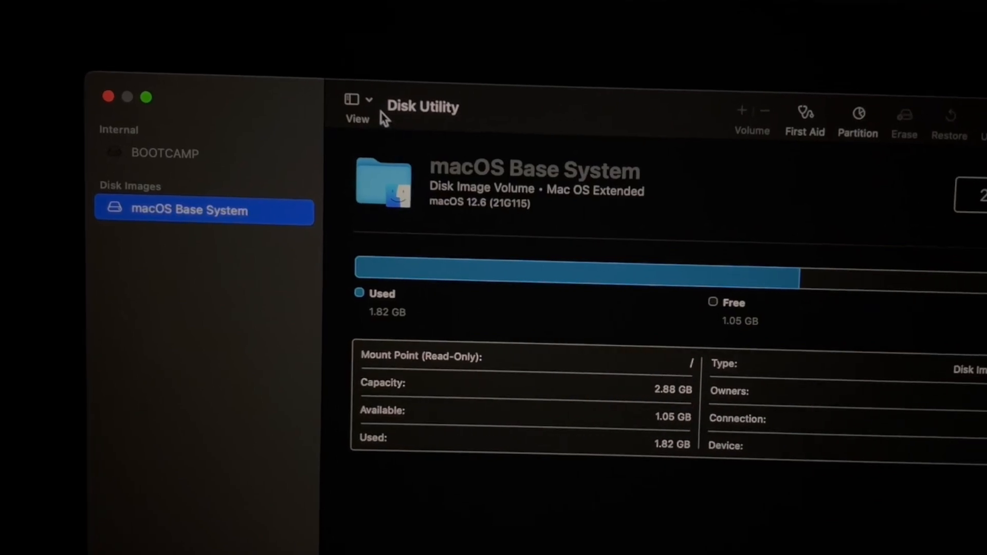
Switch the Disk Utility sidebar to Show All Devices via the View options
left_click(357, 100)
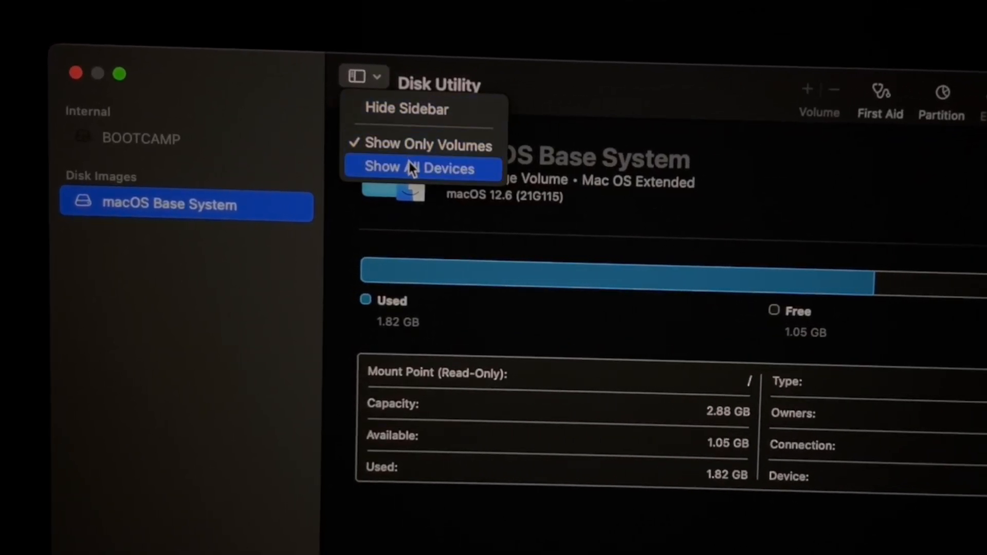
left_click(417, 167)
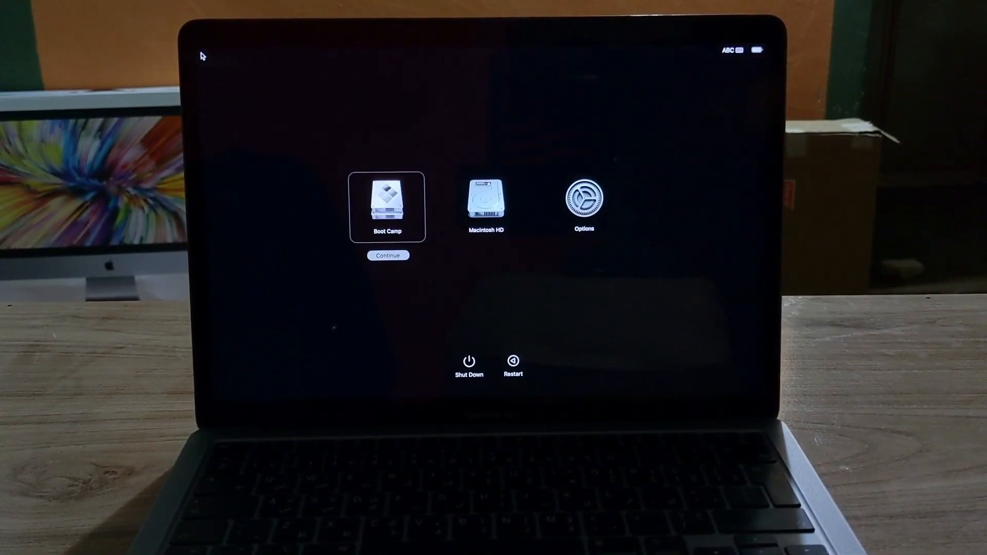
Start the Mac from the Boot Camp disk so Windows 11 boots
left_click(388, 255)
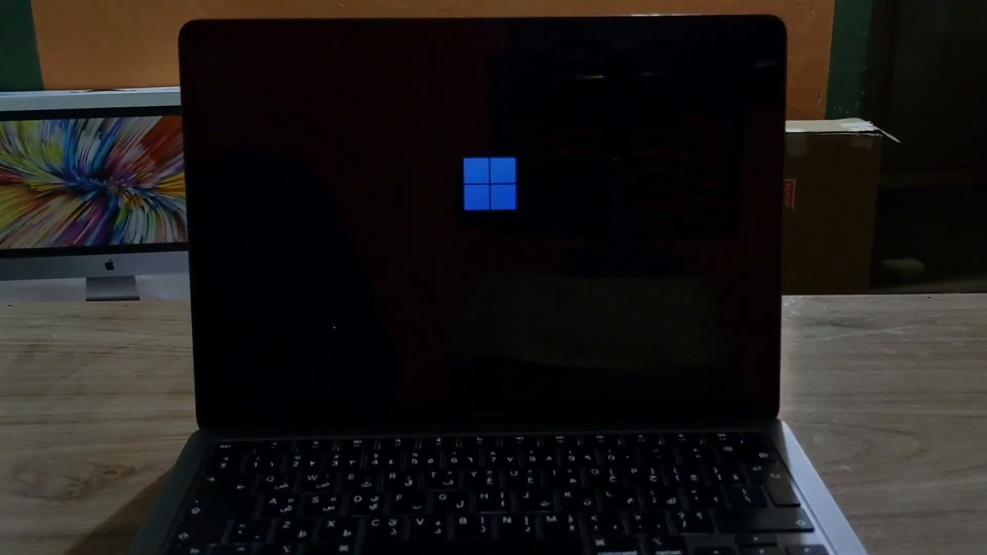